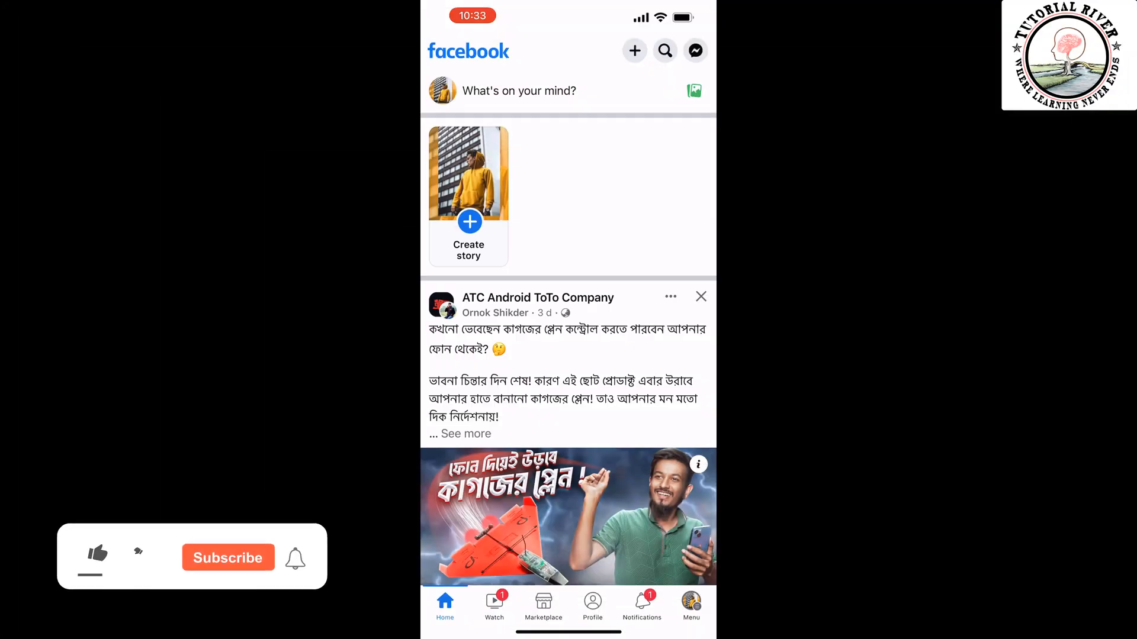
# Step: Reach the app Settings page from the Menu via Settings & Privacy
pyautogui.click(95, 554)
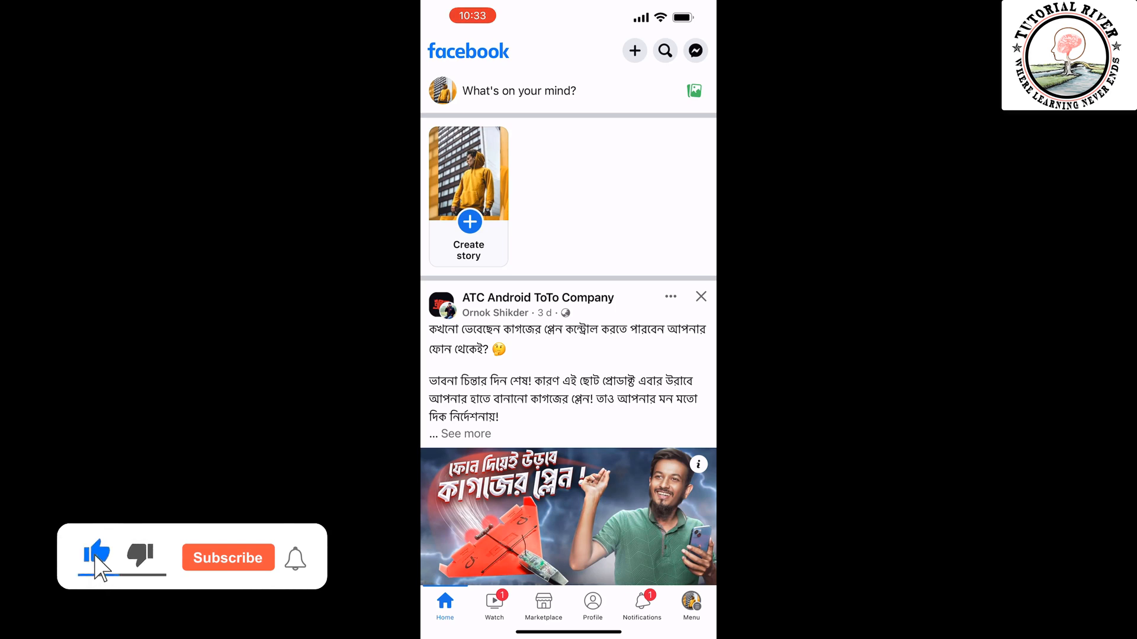
pyautogui.click(227, 558)
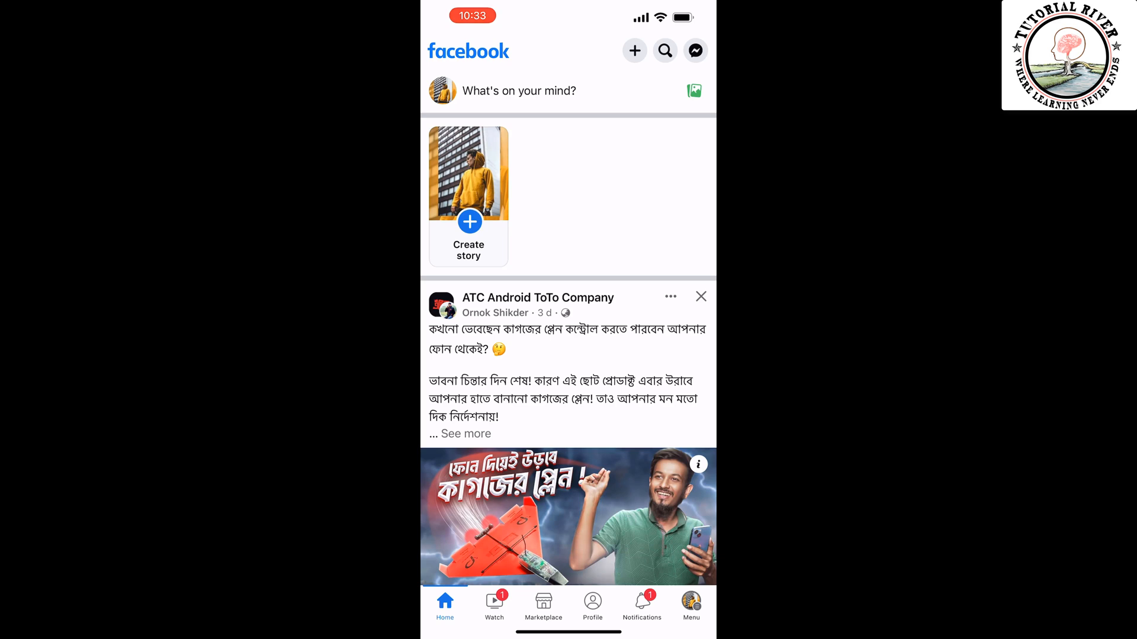
pyautogui.click(690, 605)
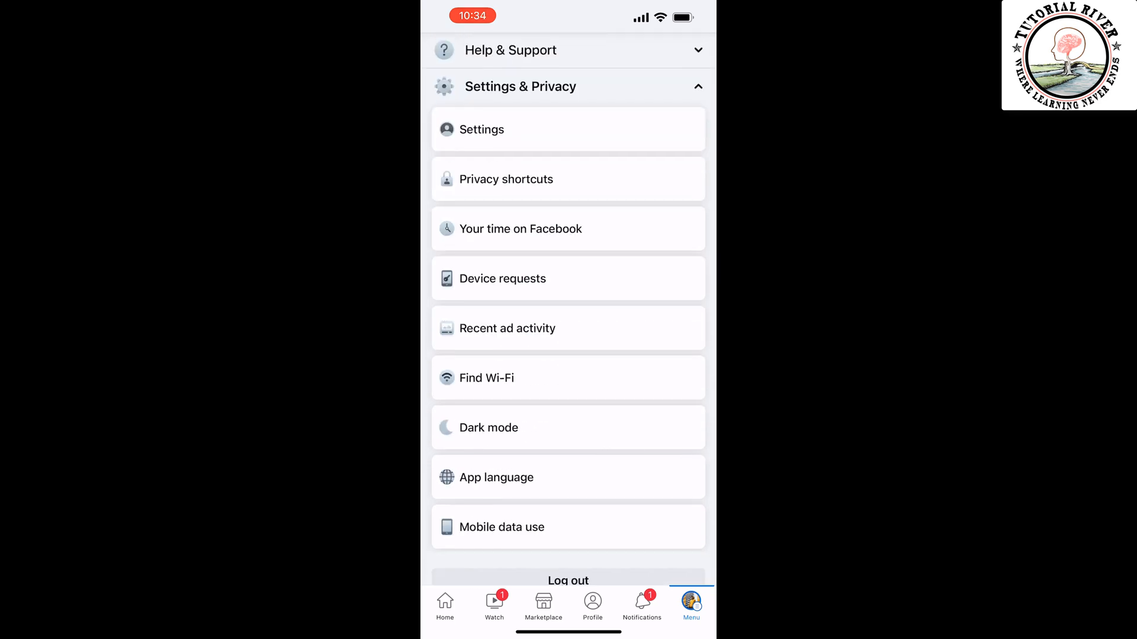
pyautogui.click(480, 129)
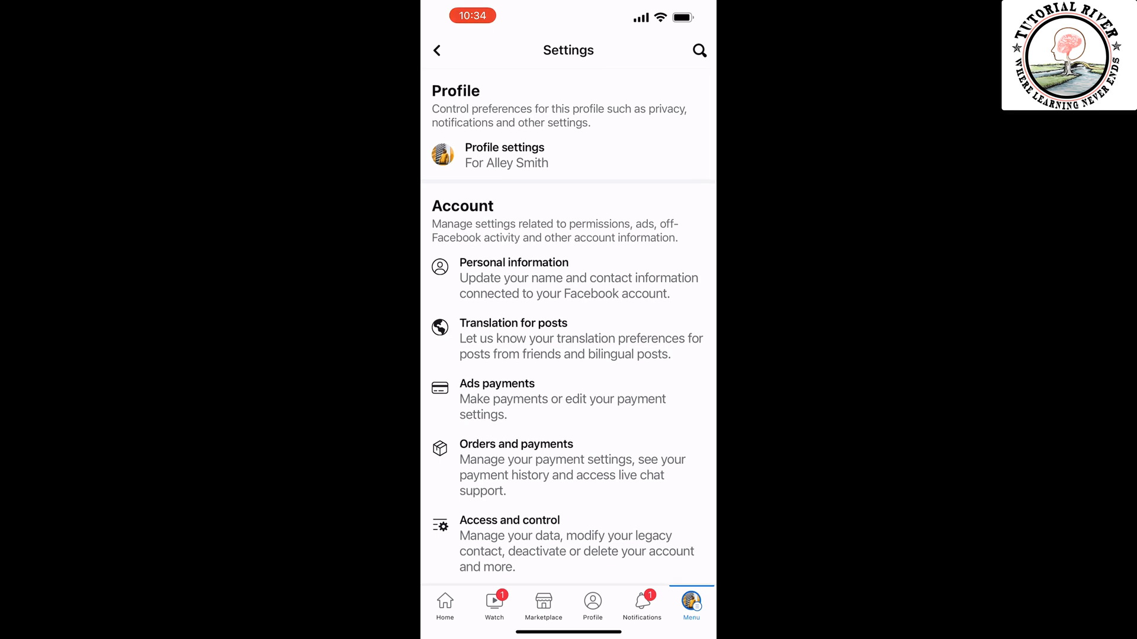
# Step: Scroll the Settings page down to the 'Your Facebook information' section
pyautogui.click(699, 50)
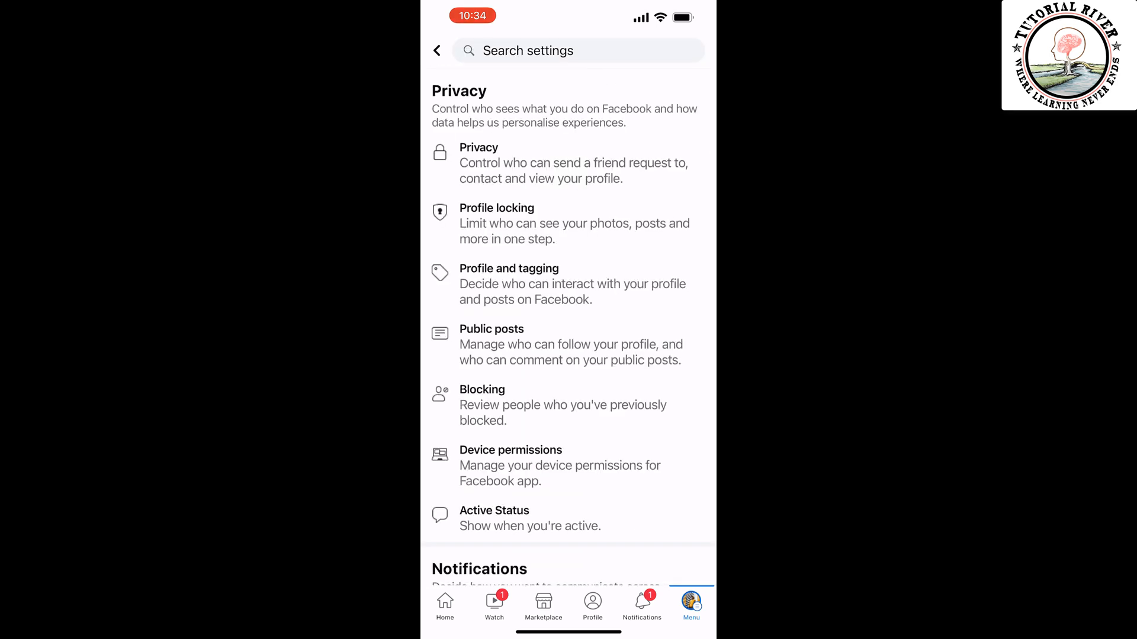
pyautogui.scroll(-3)
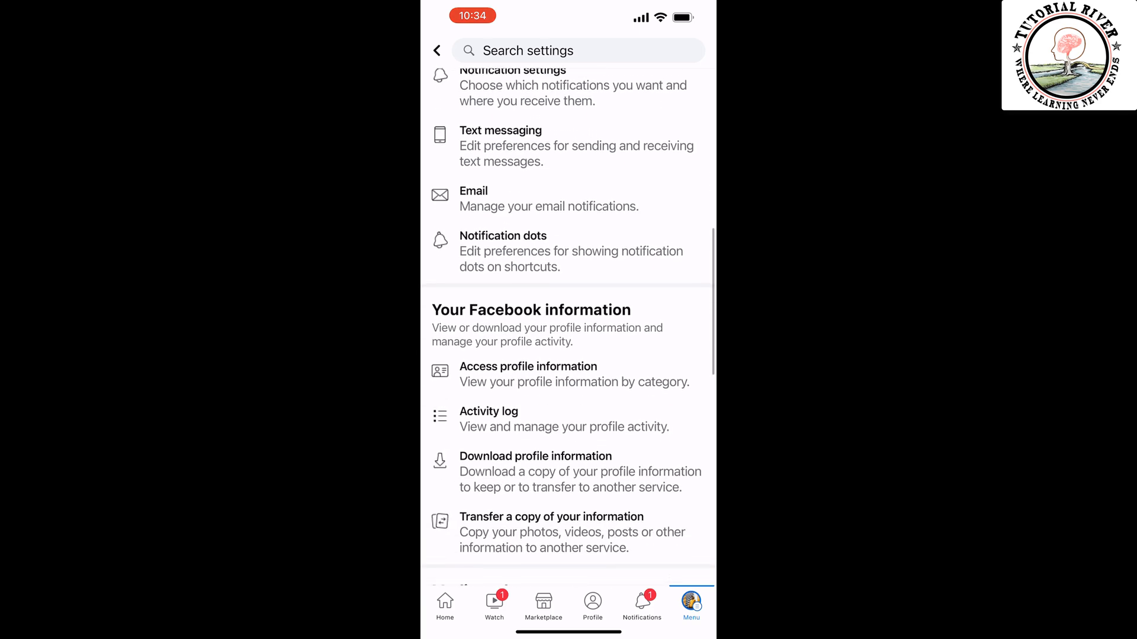
pyautogui.scroll(-3)
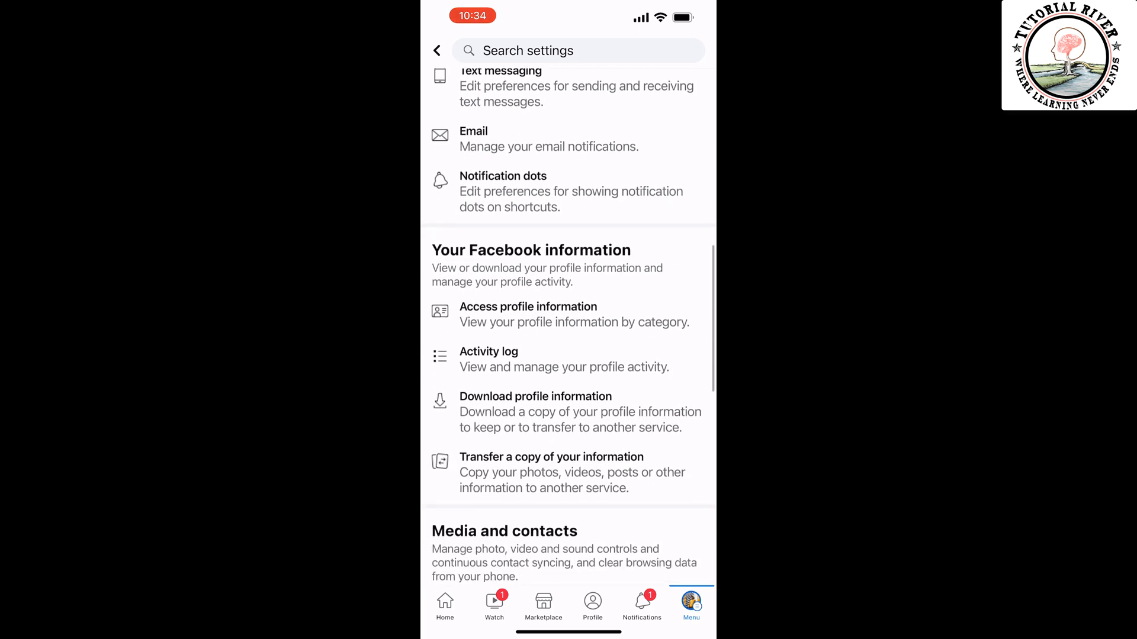
pyautogui.scroll(-3)
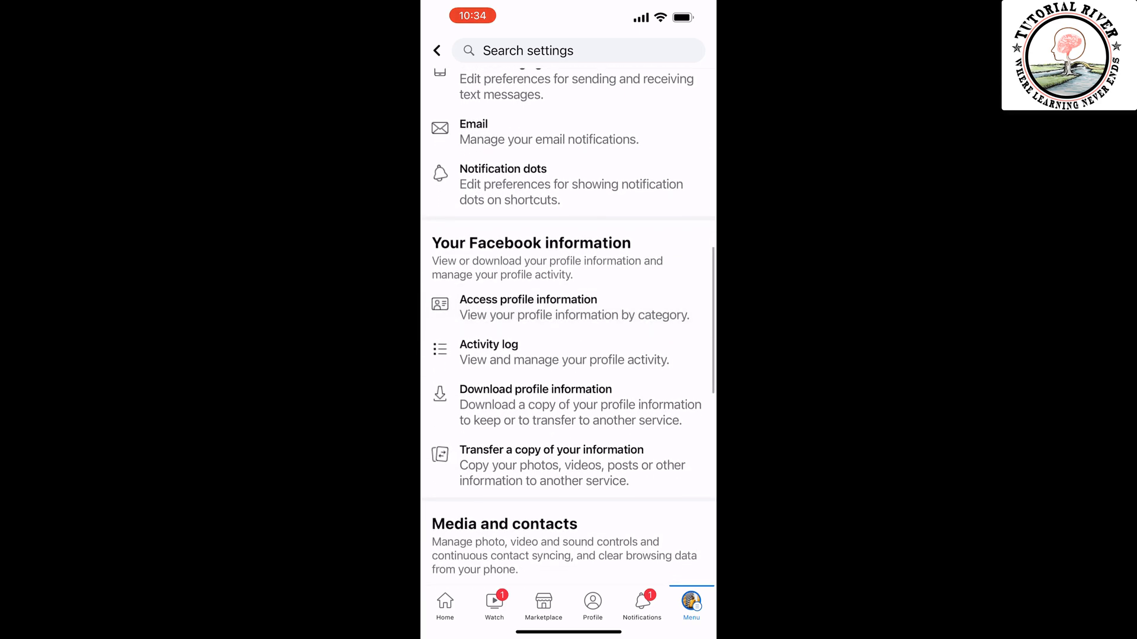
# Step: Choose Download profile information and review the Request copy category list
pyautogui.click(528, 300)
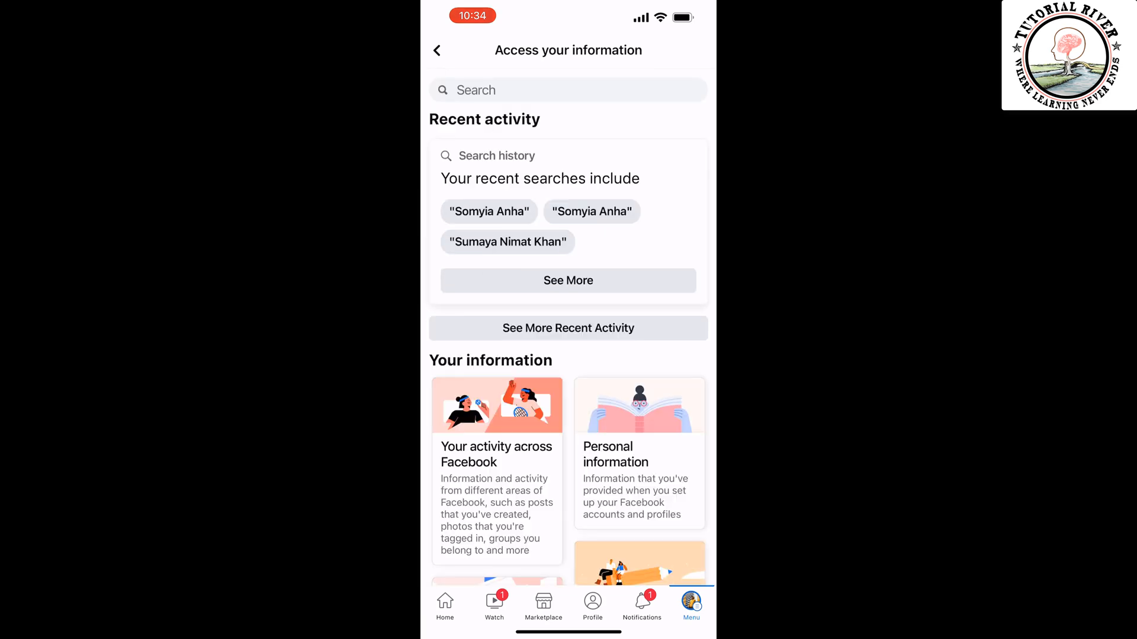
pyautogui.scroll(-3)
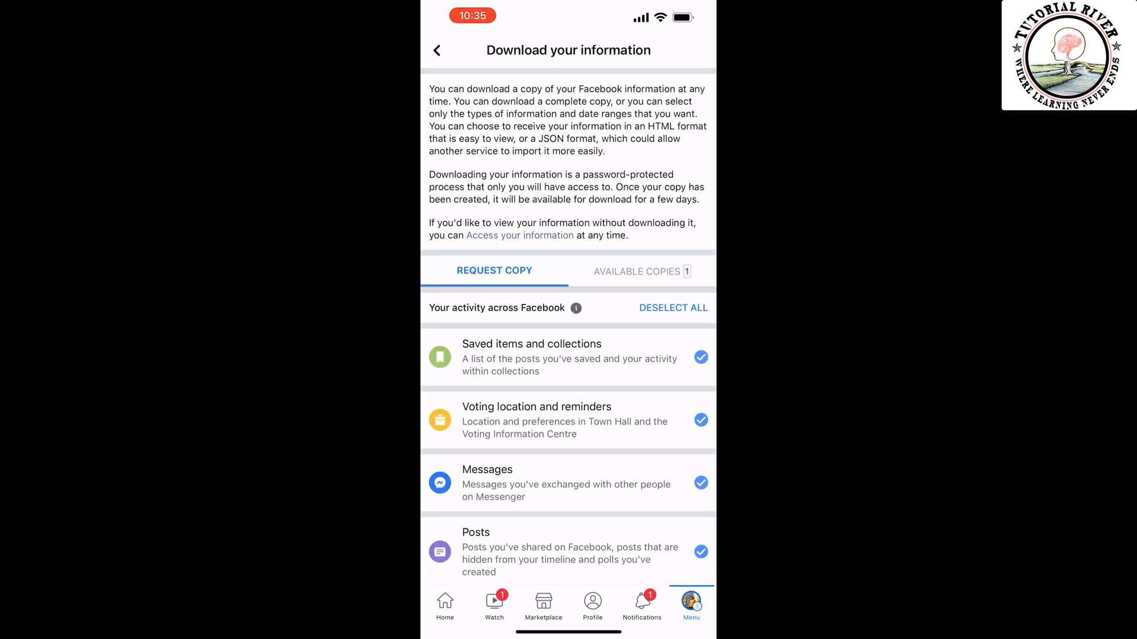
pyautogui.scroll(-3)
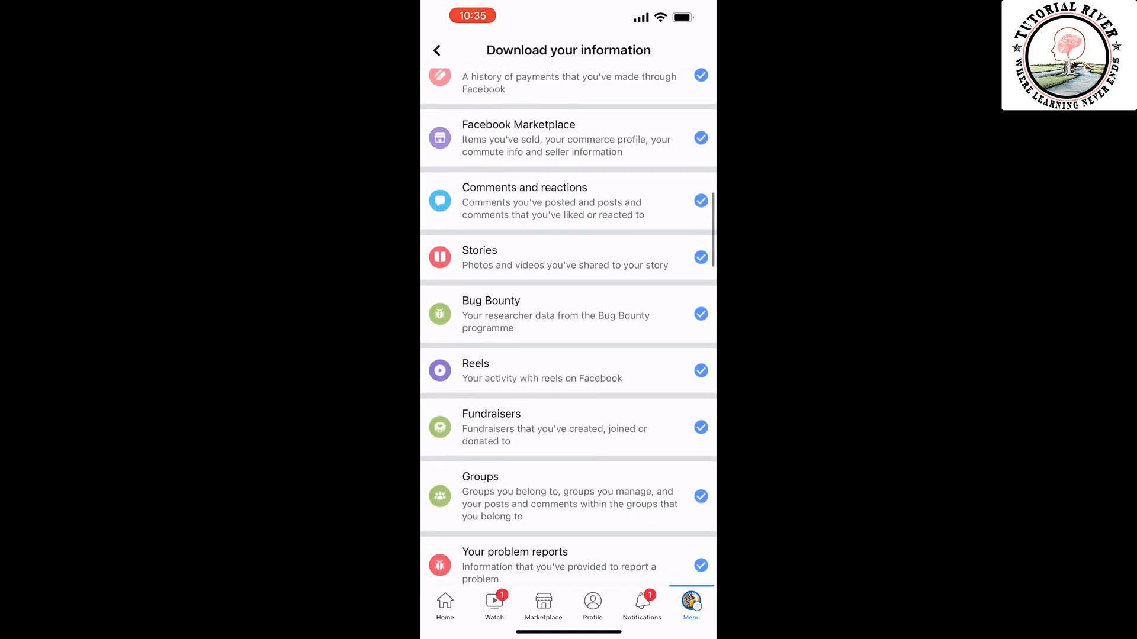
pyautogui.scroll(-3)
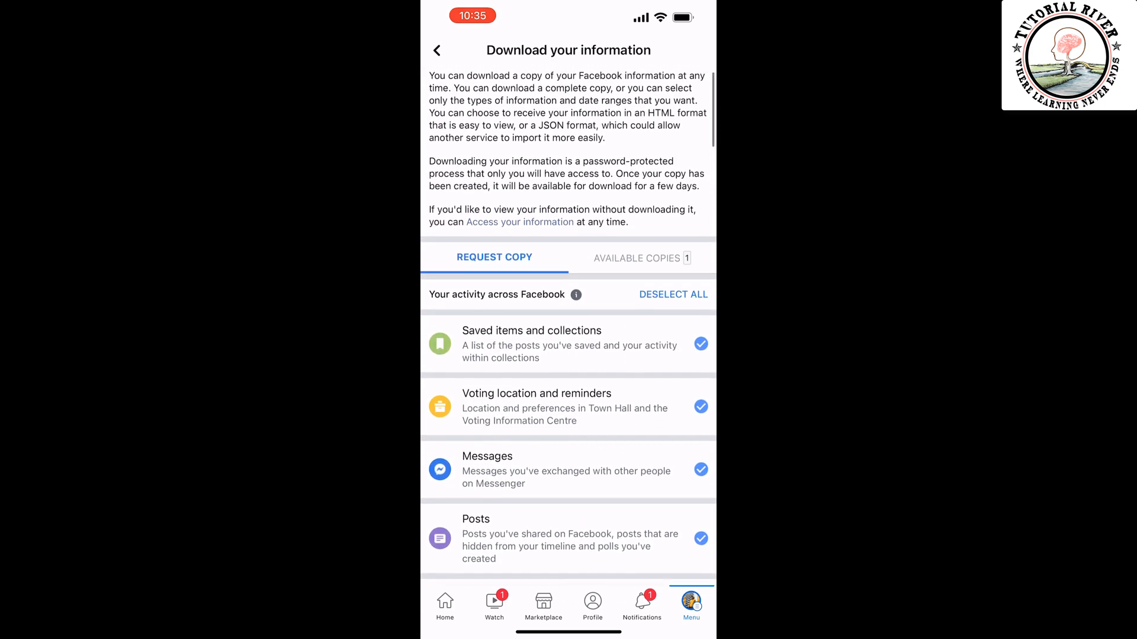
# Step: Deselect all pre-selected information categories, keeping Messages for the copy
pyautogui.click(673, 295)
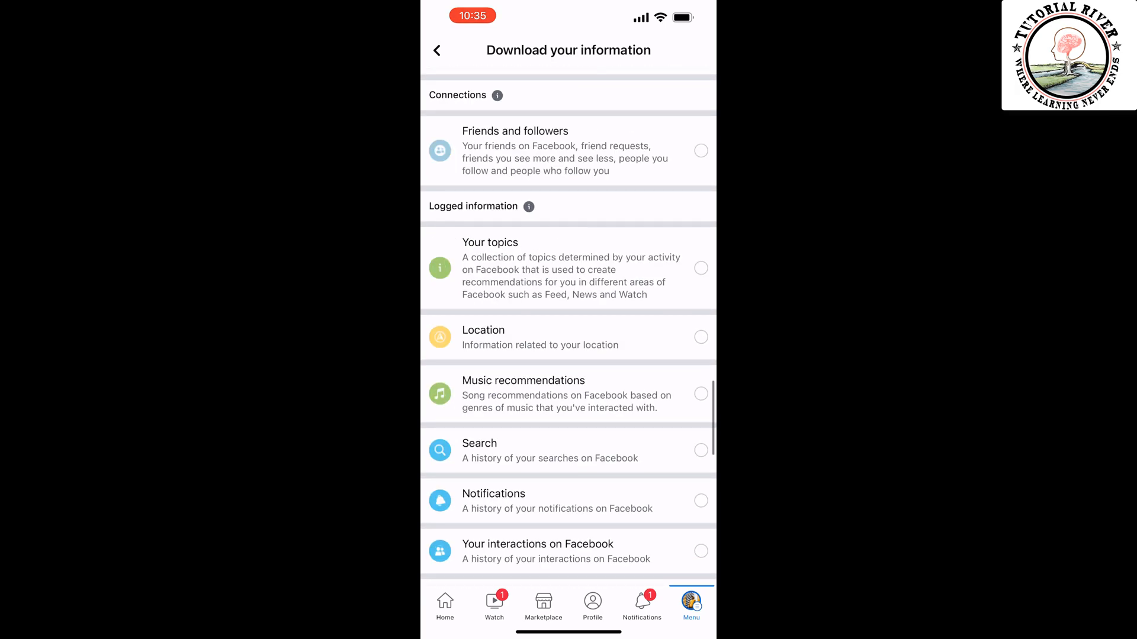
pyautogui.scroll(-3)
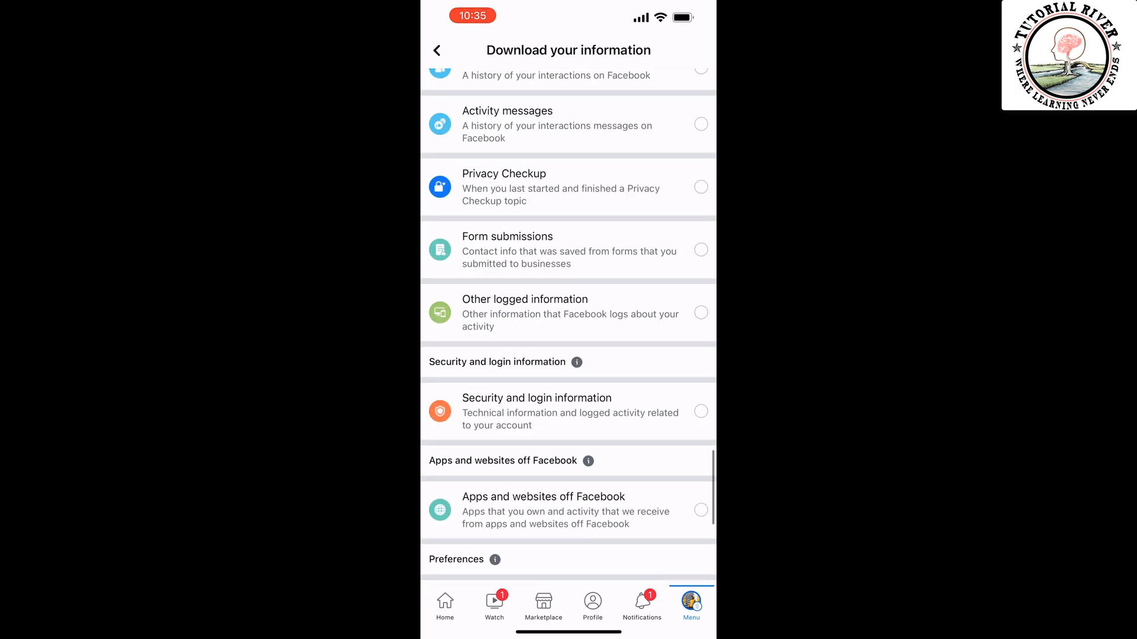
pyautogui.scroll(-3)
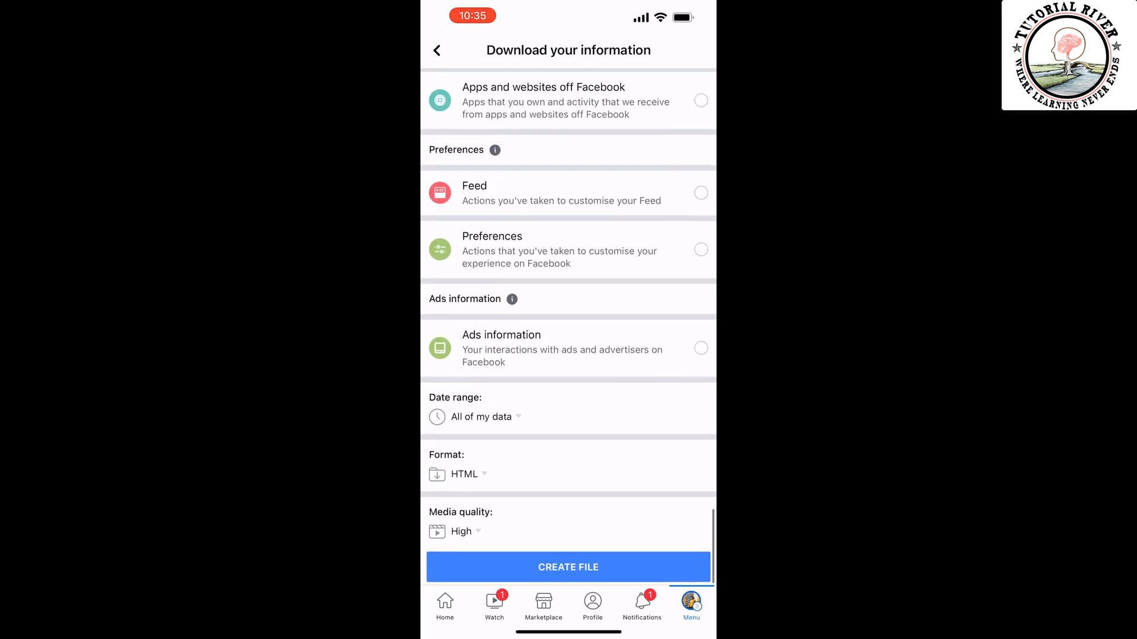
# Step: Set the date range back to All of my data and keep media quality High
pyautogui.click(482, 417)
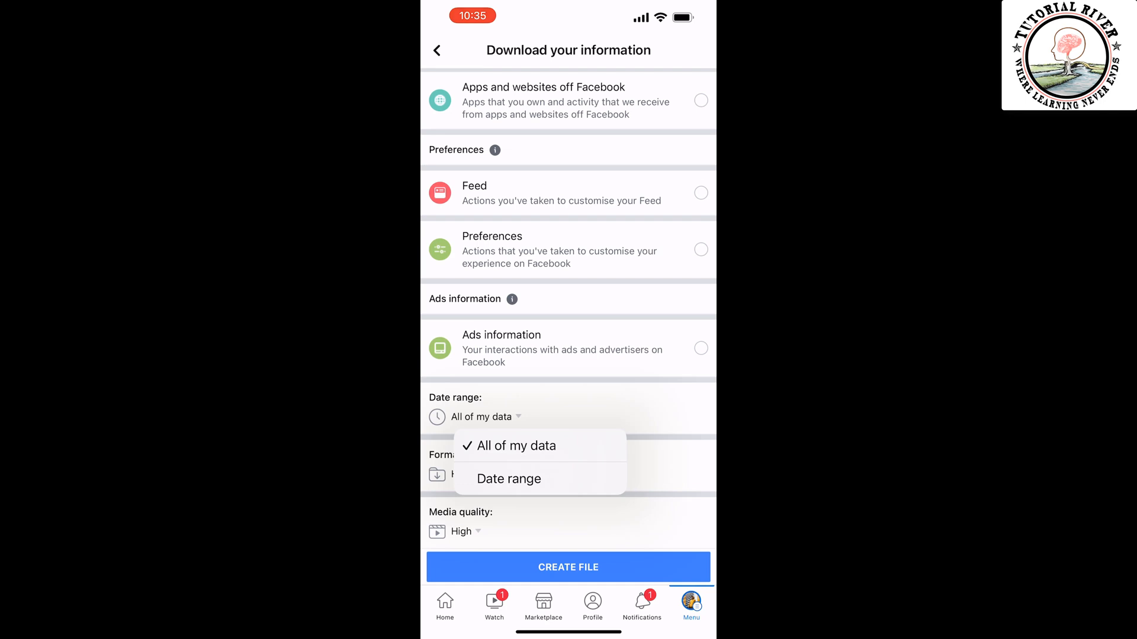
pyautogui.click(508, 478)
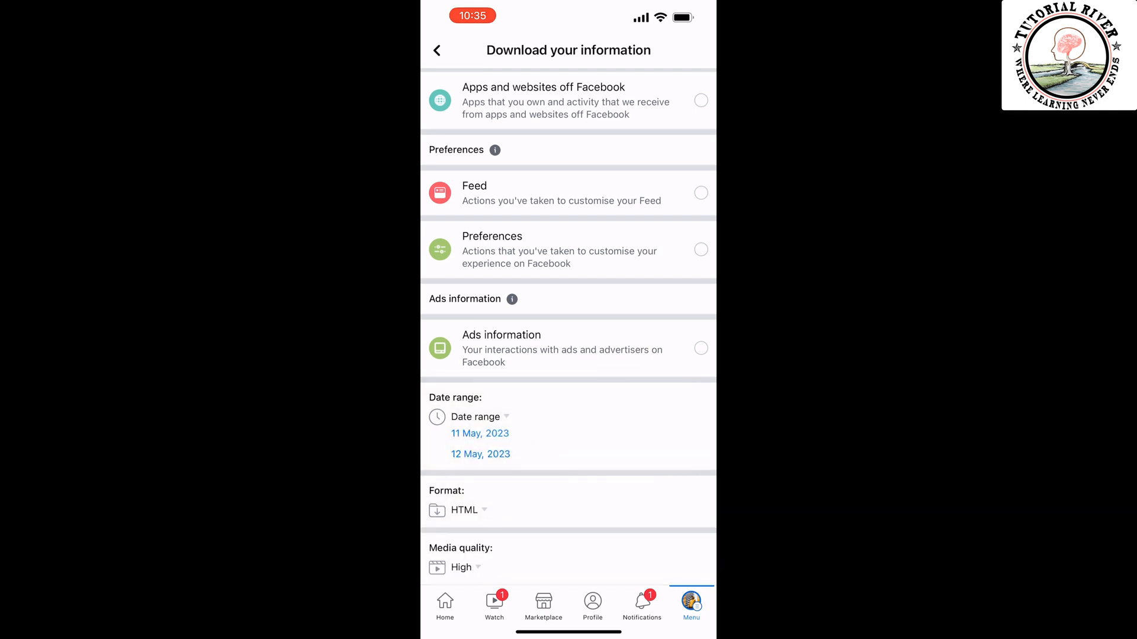
pyautogui.click(475, 417)
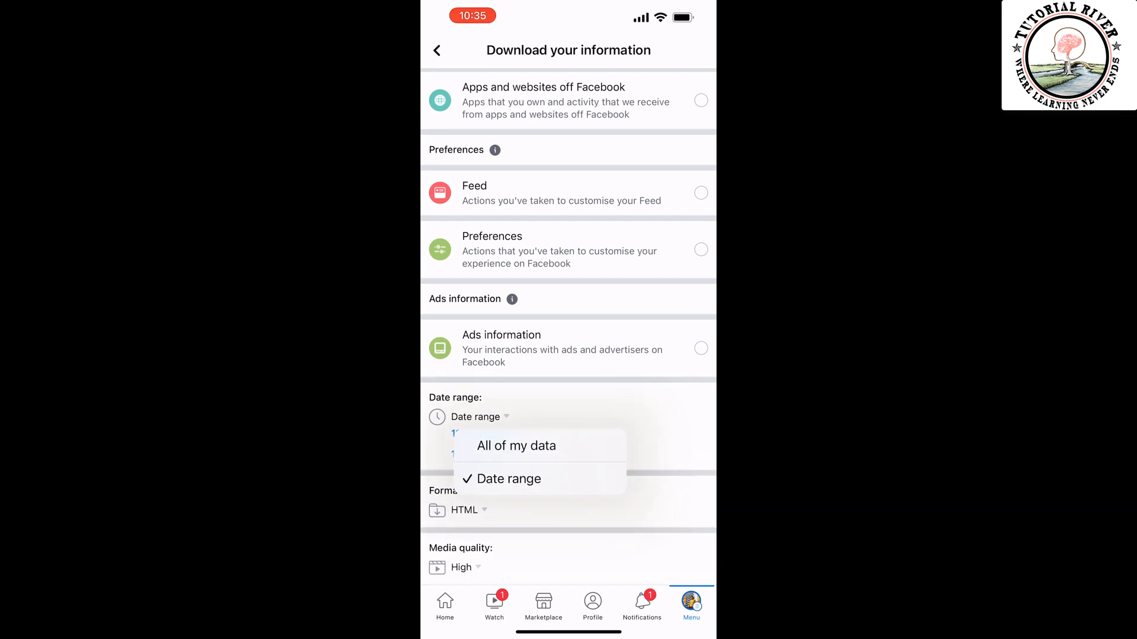
pyautogui.click(515, 445)
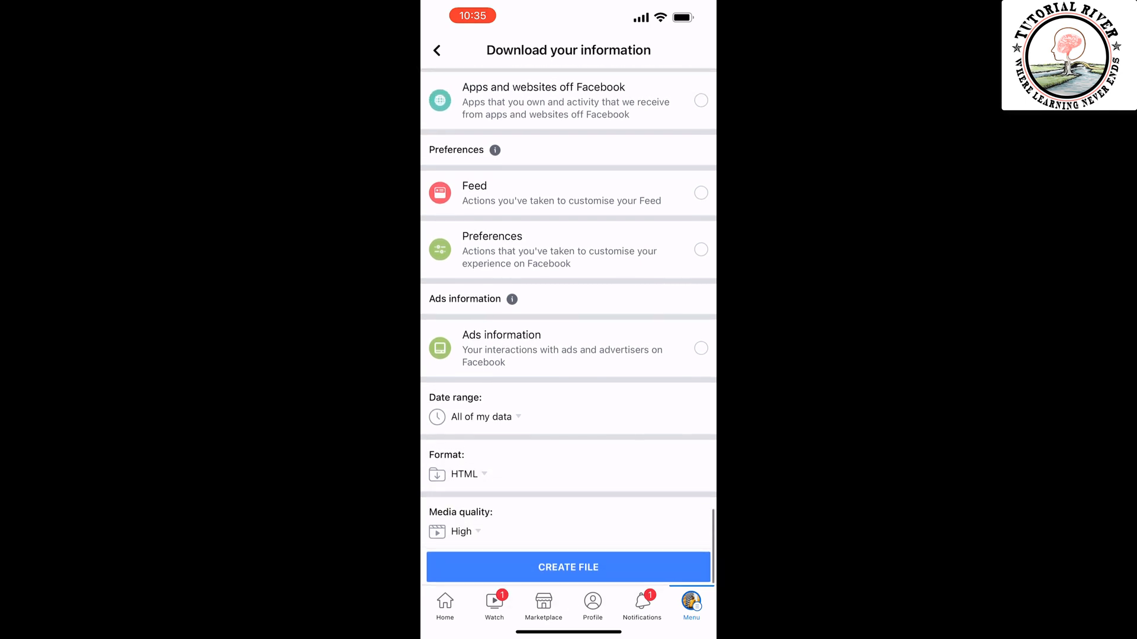
pyautogui.click(461, 531)
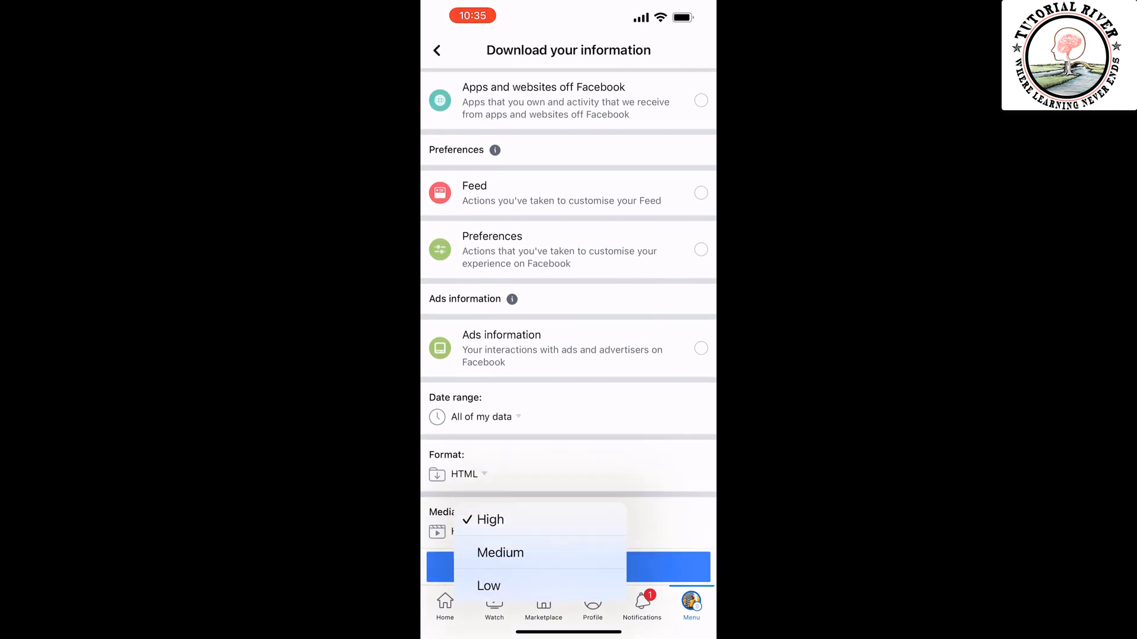
pyautogui.click(490, 520)
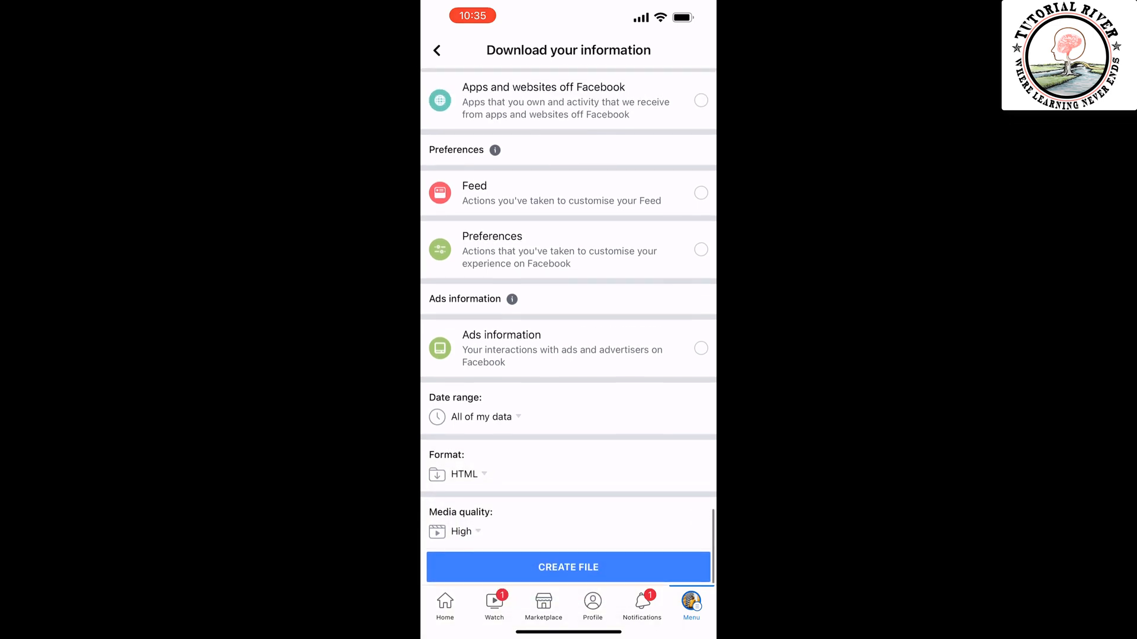
# Step: Create the Messages file and check notifications for the ready-to-download alert
pyautogui.click(567, 568)
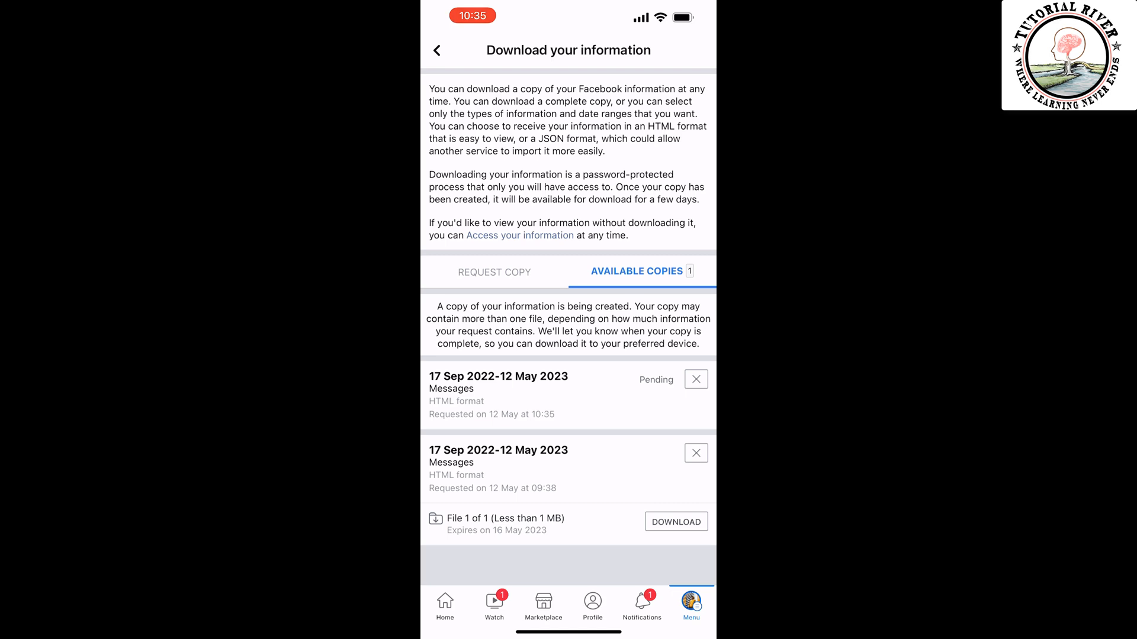
pyautogui.click(640, 605)
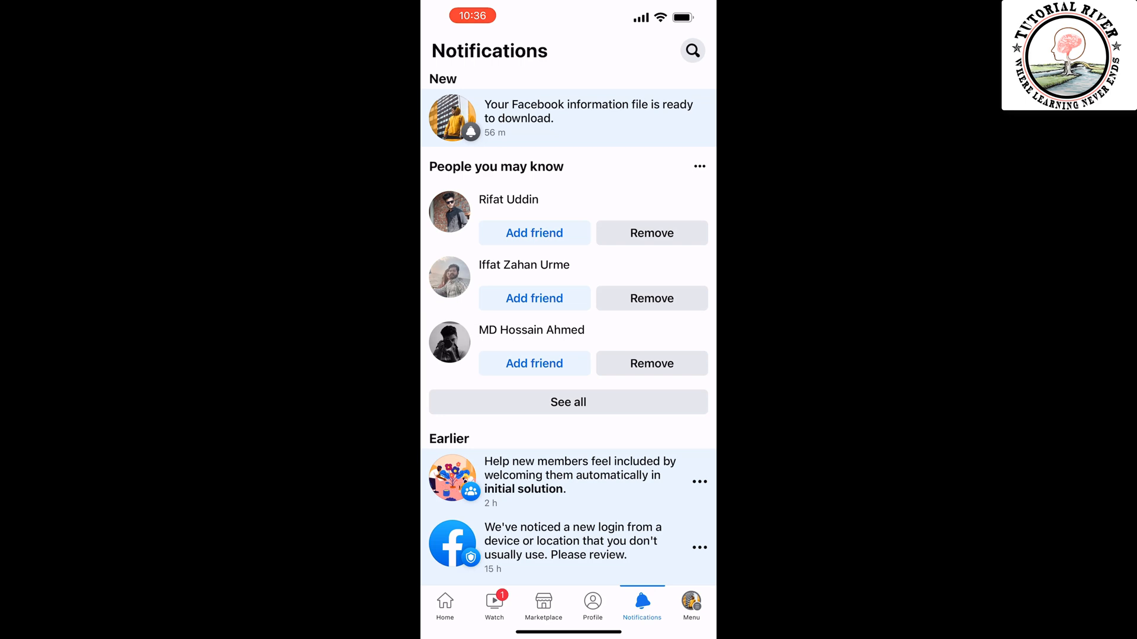
# Step: Download the completed Messages copy from the ready notification, reaching the password prompt
pyautogui.click(567, 117)
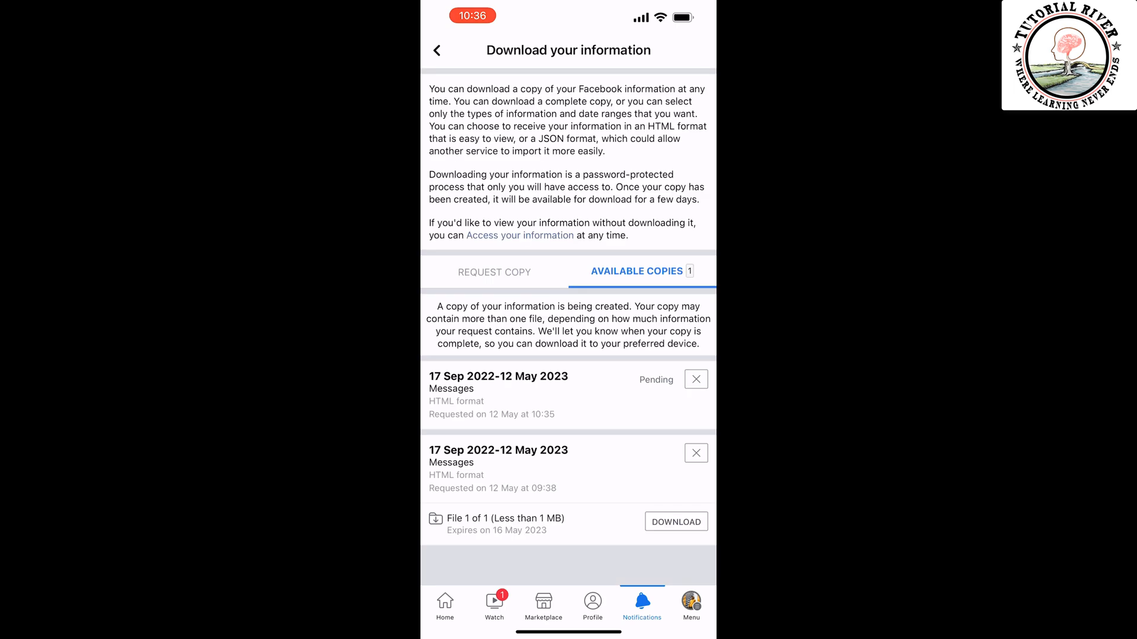
pyautogui.click(675, 521)
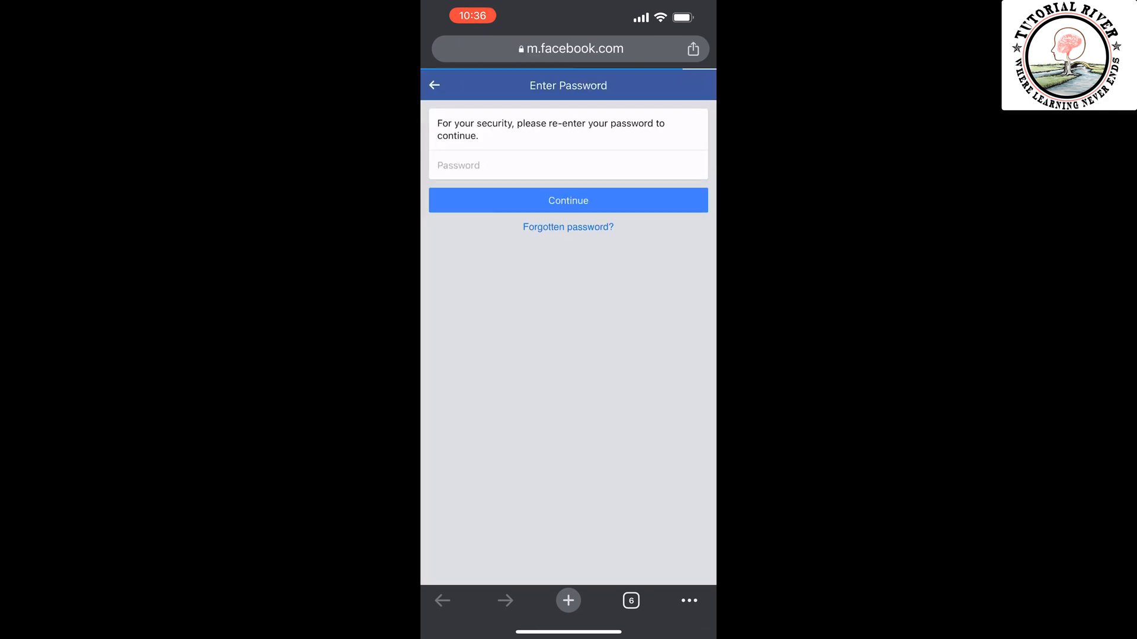
pyautogui.click(567, 166)
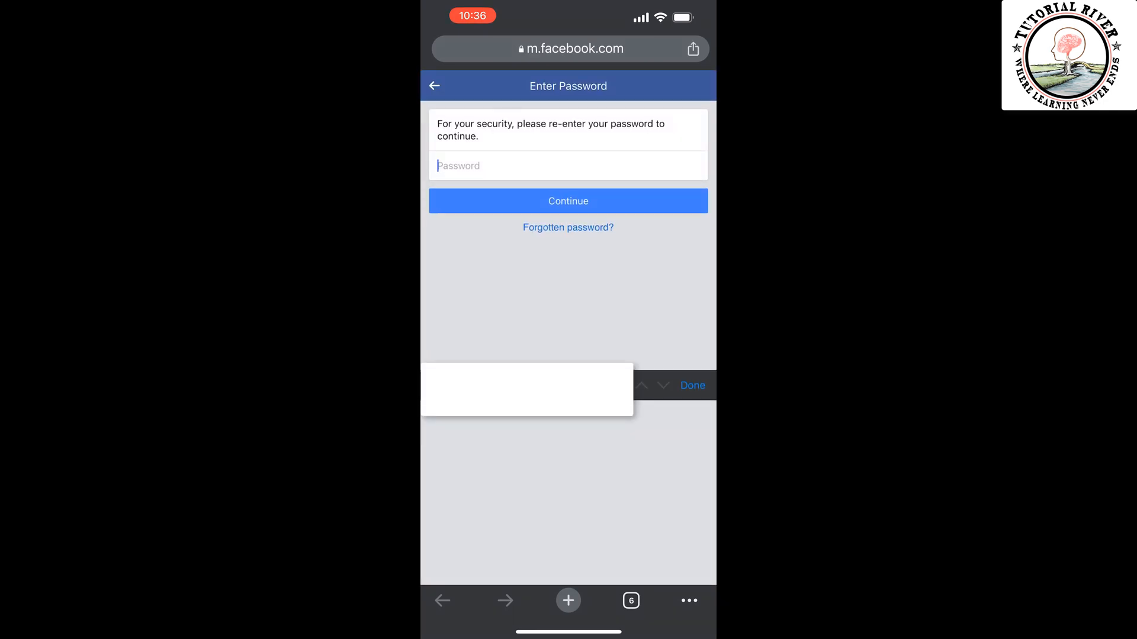